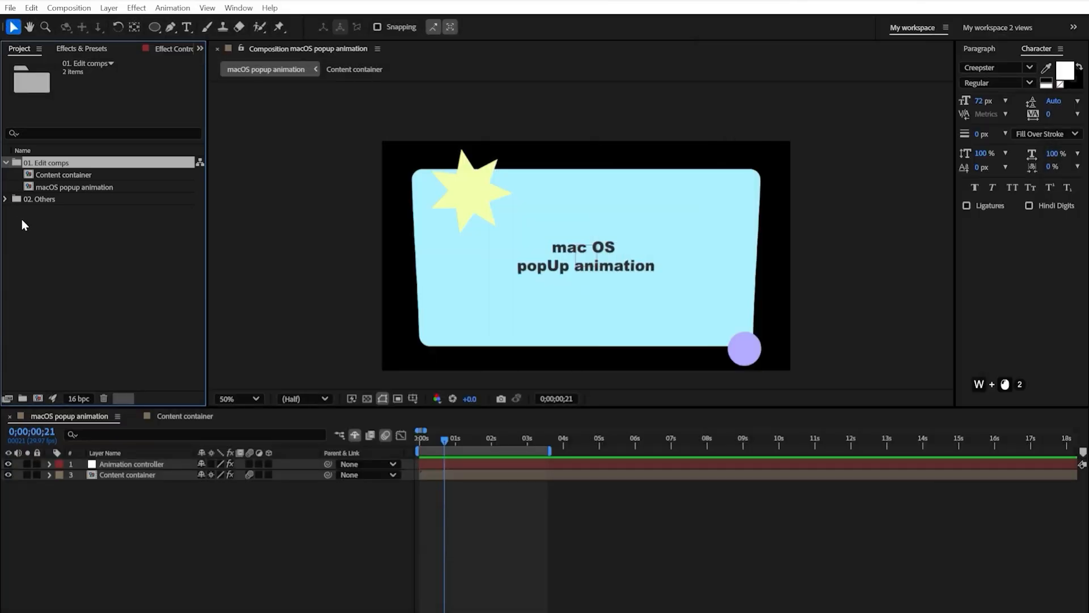
{"action": "mouse_move", "coordinate": [78, 295]}
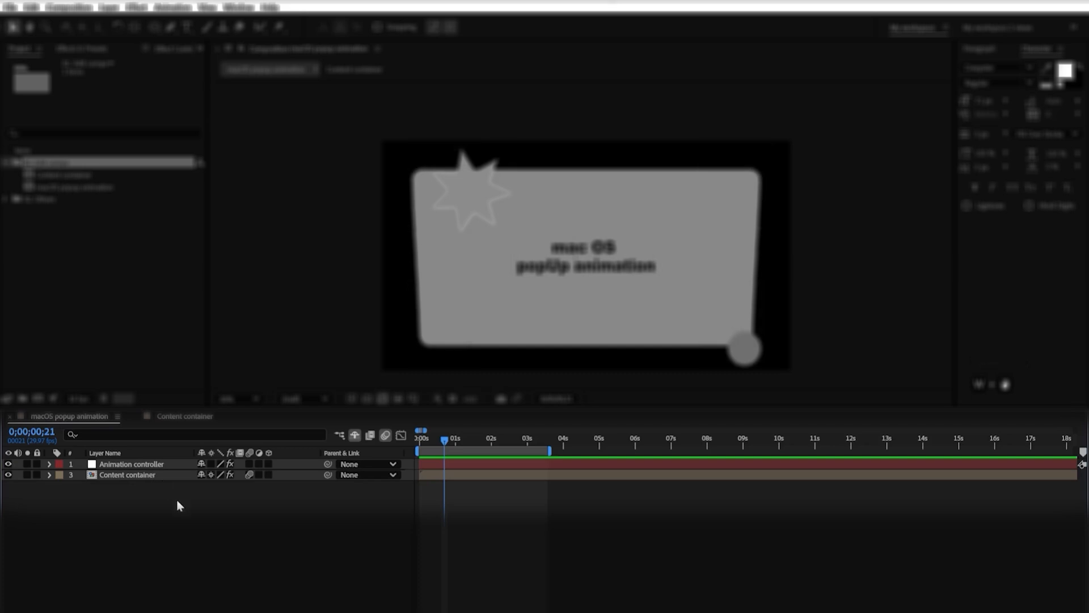
{"action": "mouse_move", "coordinate": [177, 508]}
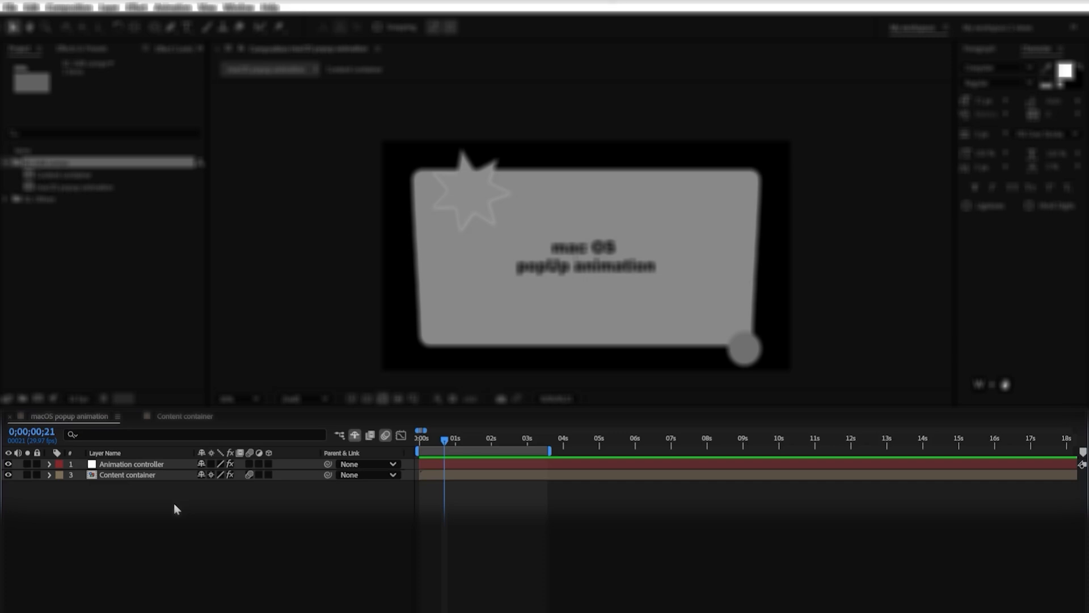
{"action": "mouse_move", "coordinate": [179, 515]}
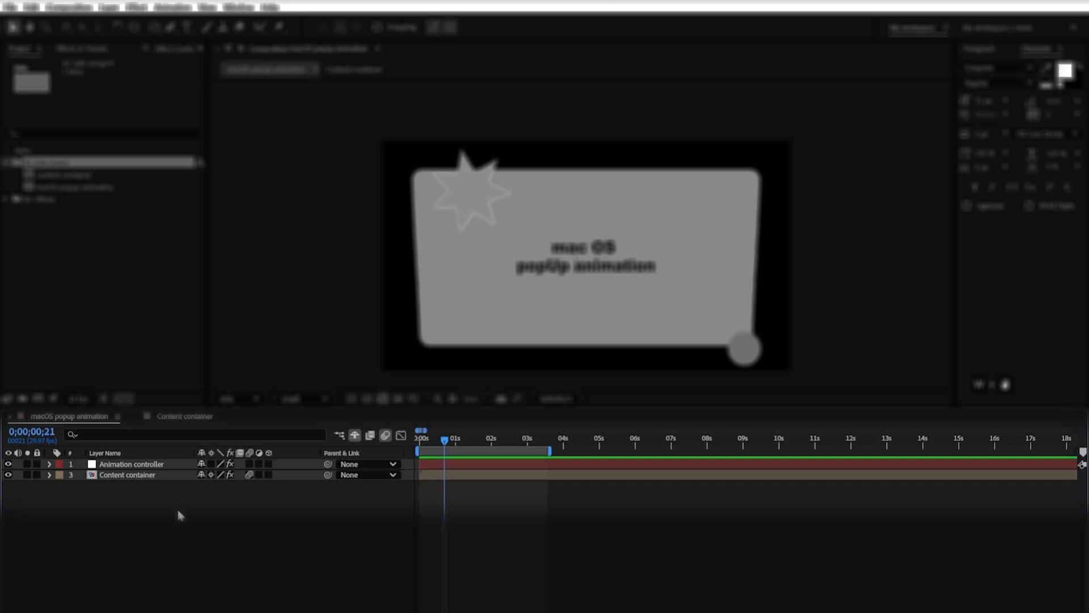
Select the Content container layer to review the Animation controller's settings
{"action": "left_click", "coordinate": [127, 474]}
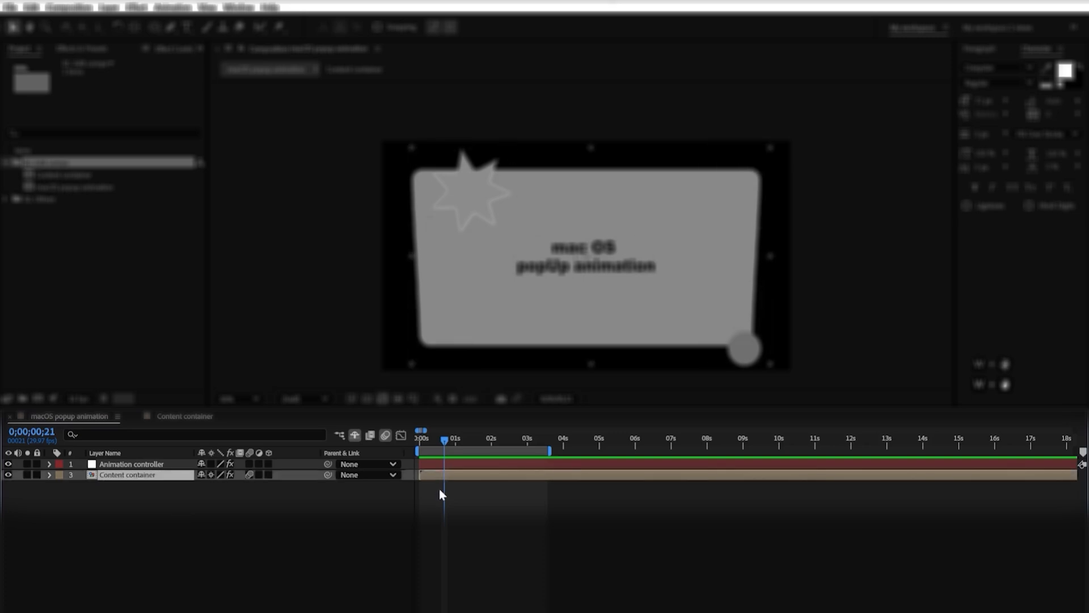
{"action": "mouse_move", "coordinate": [419, 510]}
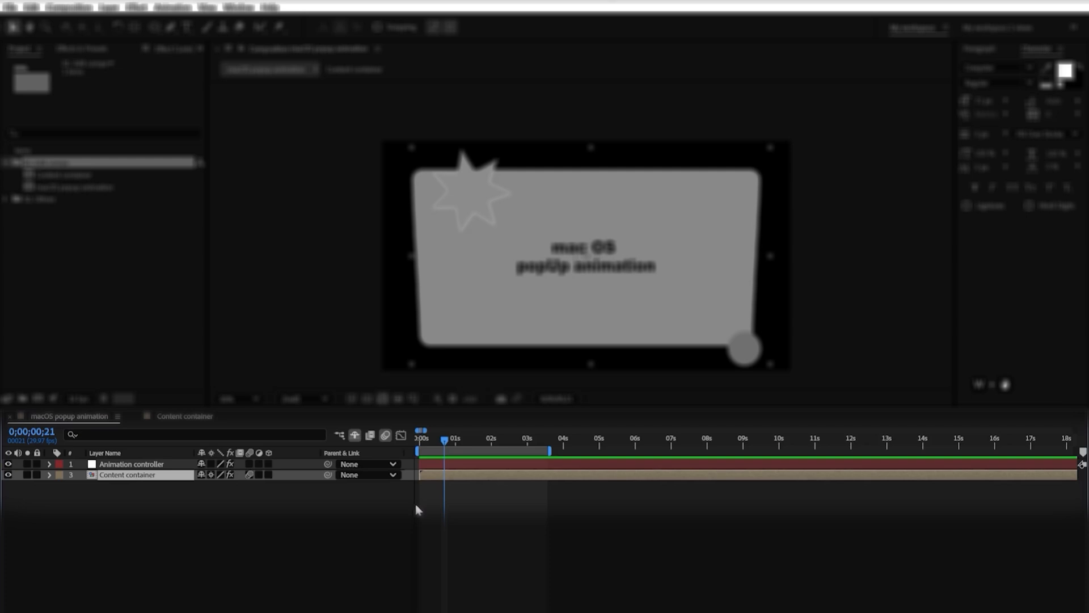
{"action": "mouse_move", "coordinate": [359, 510]}
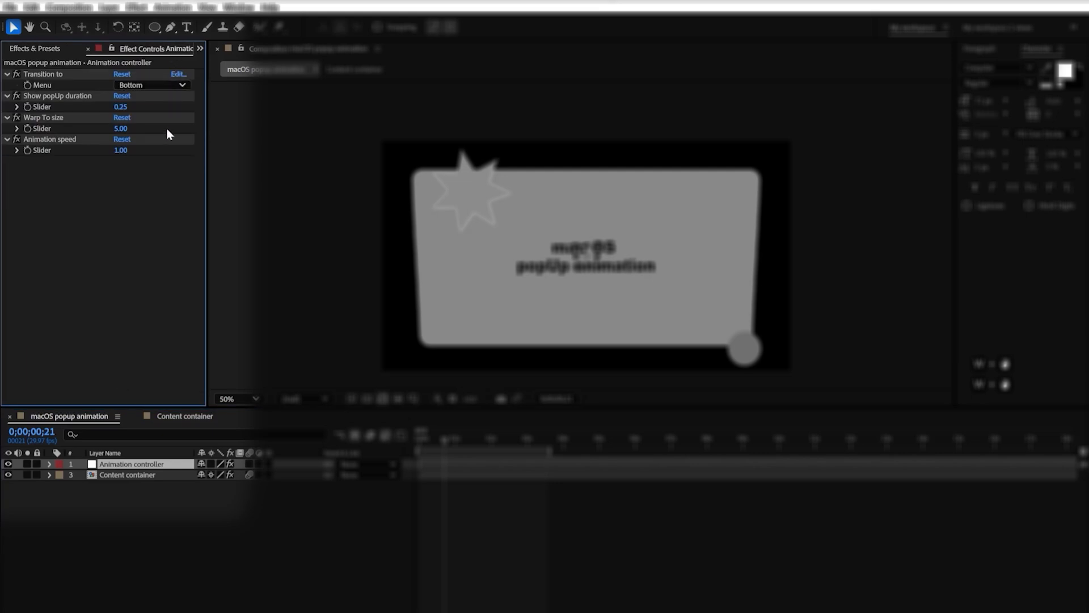
{"action": "mouse_move", "coordinate": [148, 208]}
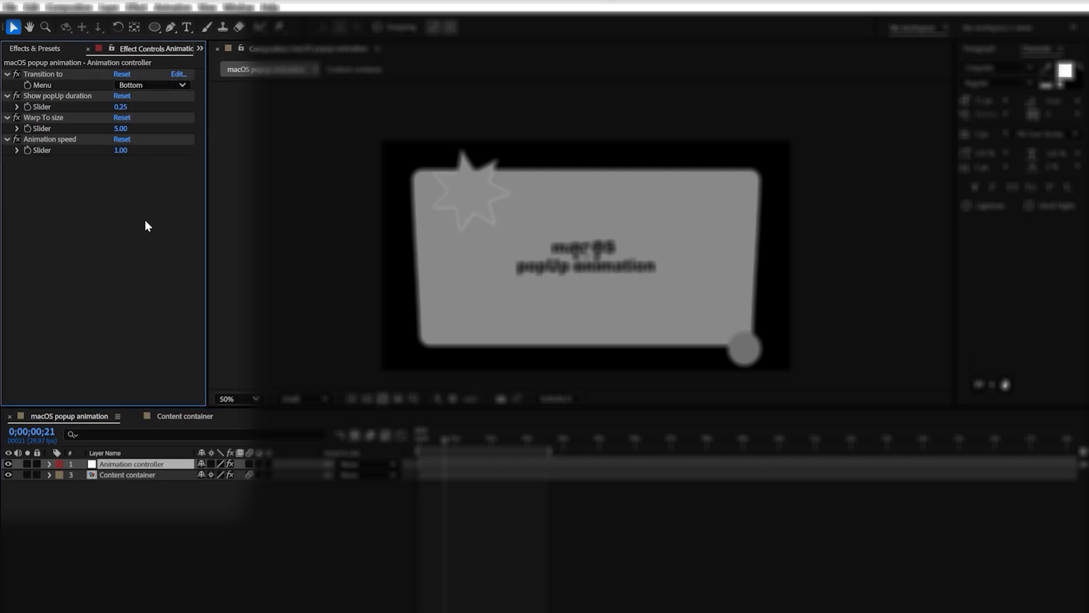
{"action": "mouse_move", "coordinate": [126, 239]}
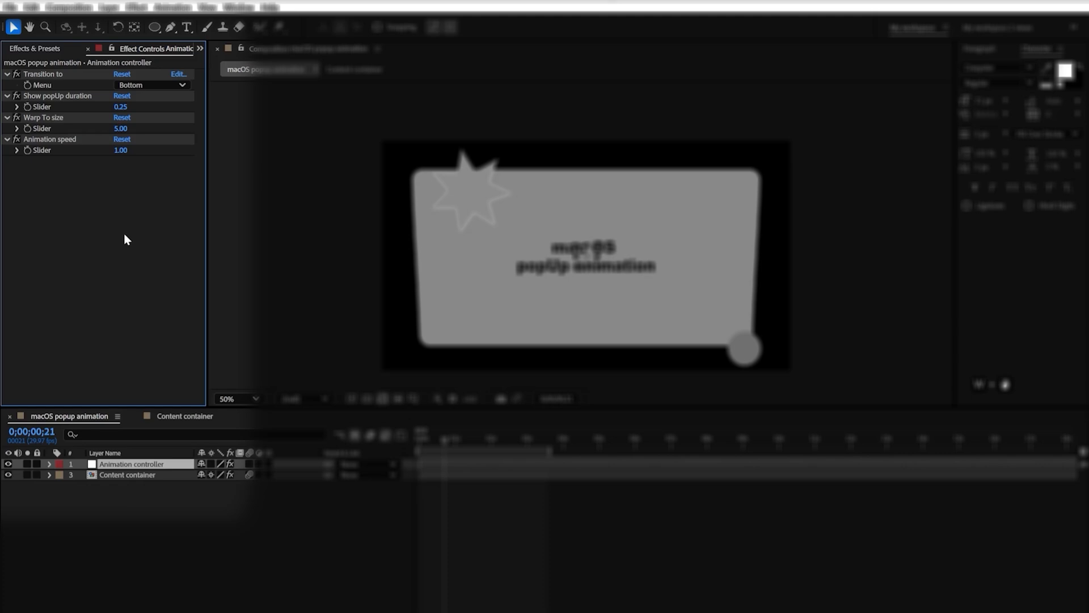
{"action": "mouse_move", "coordinate": [144, 242]}
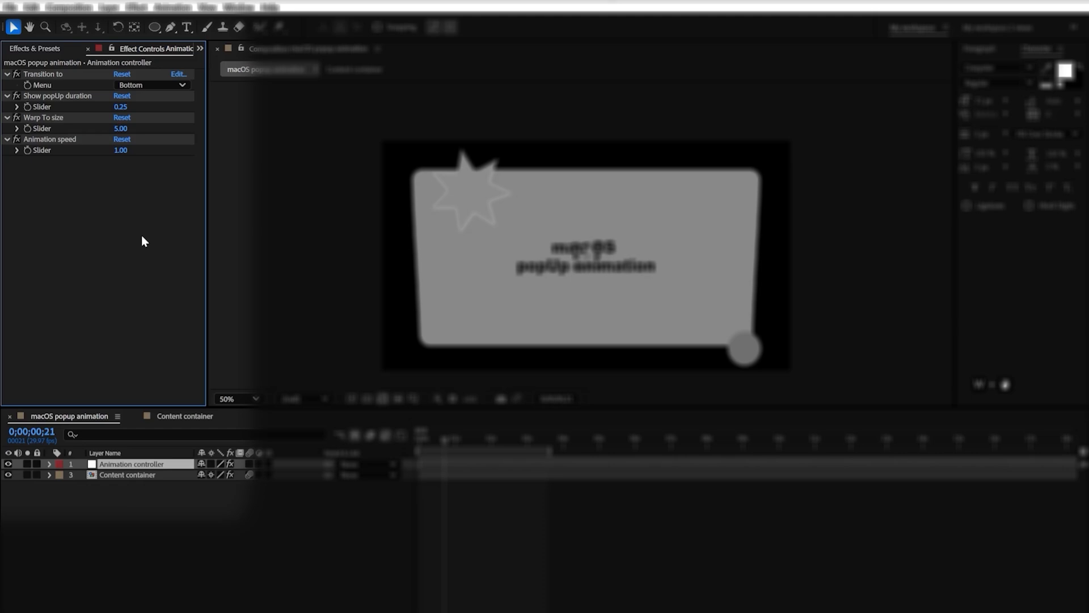
{"action": "mouse_move", "coordinate": [147, 248]}
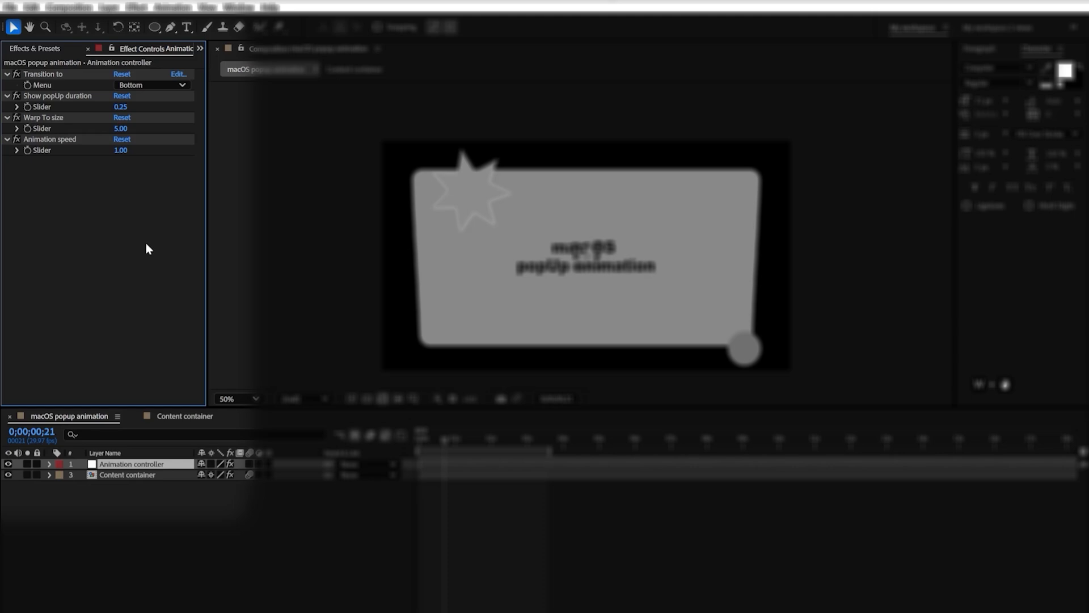
{"action": "mouse_move", "coordinate": [149, 247]}
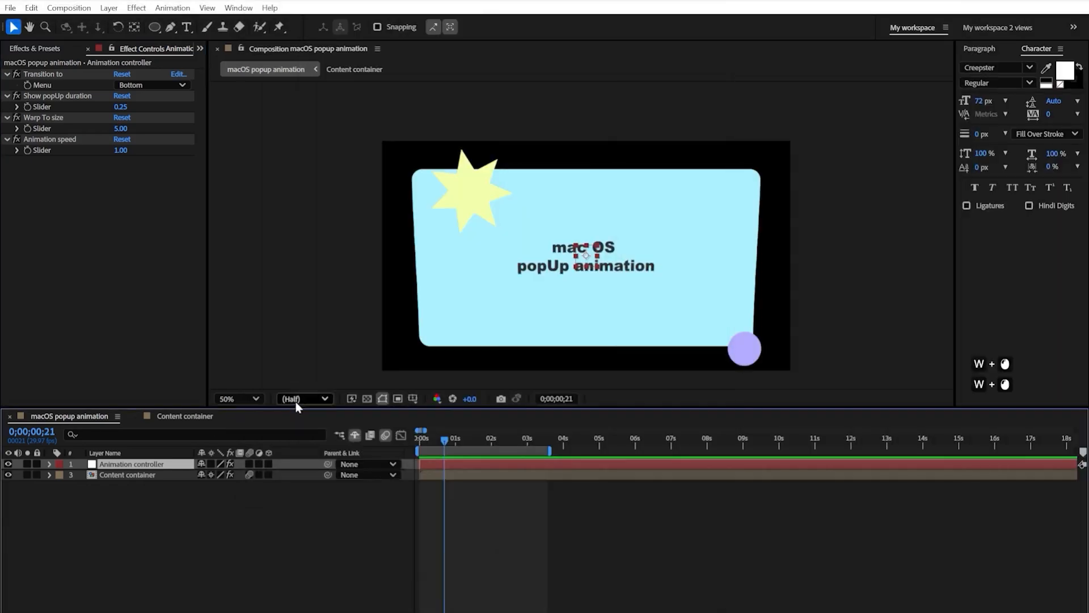
{"action": "mouse_move", "coordinate": [460, 397]}
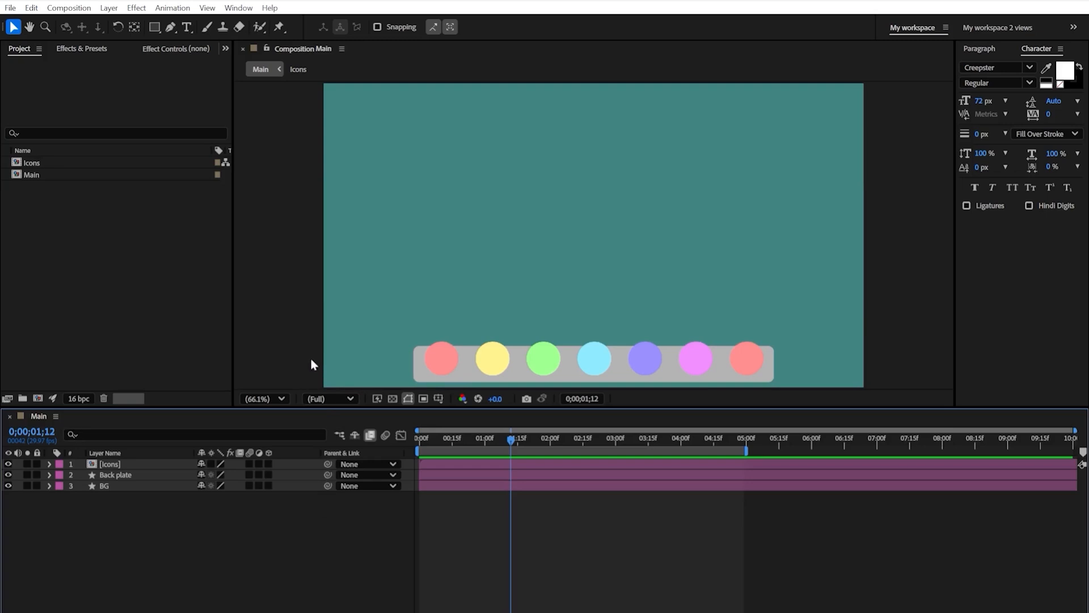
{"action": "mouse_move", "coordinate": [287, 327]}
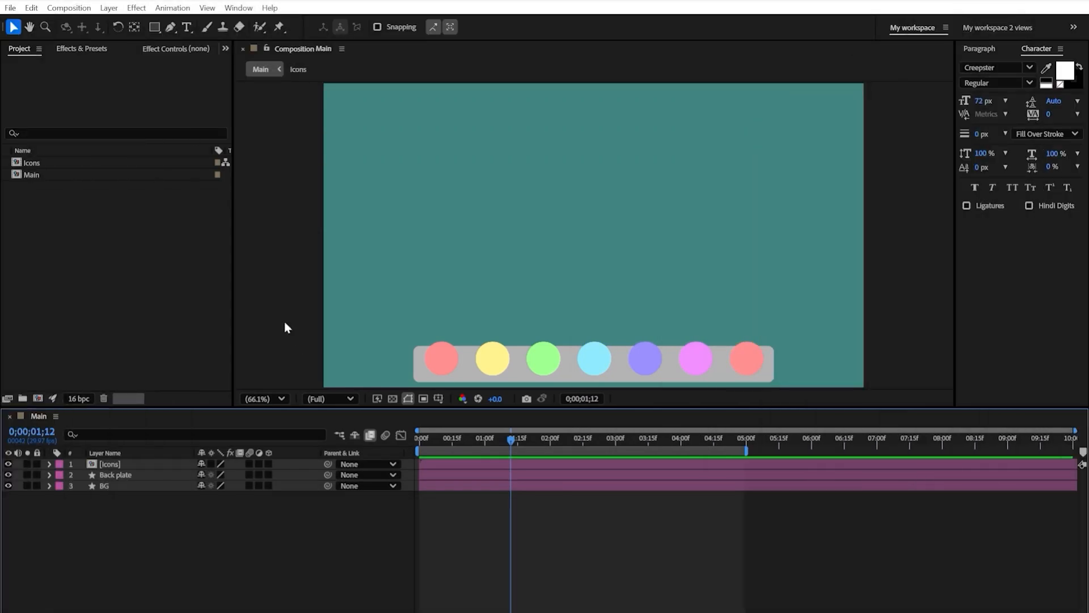
Bring up the File menu to start importing into the project
{"action": "left_click", "coordinate": [10, 8]}
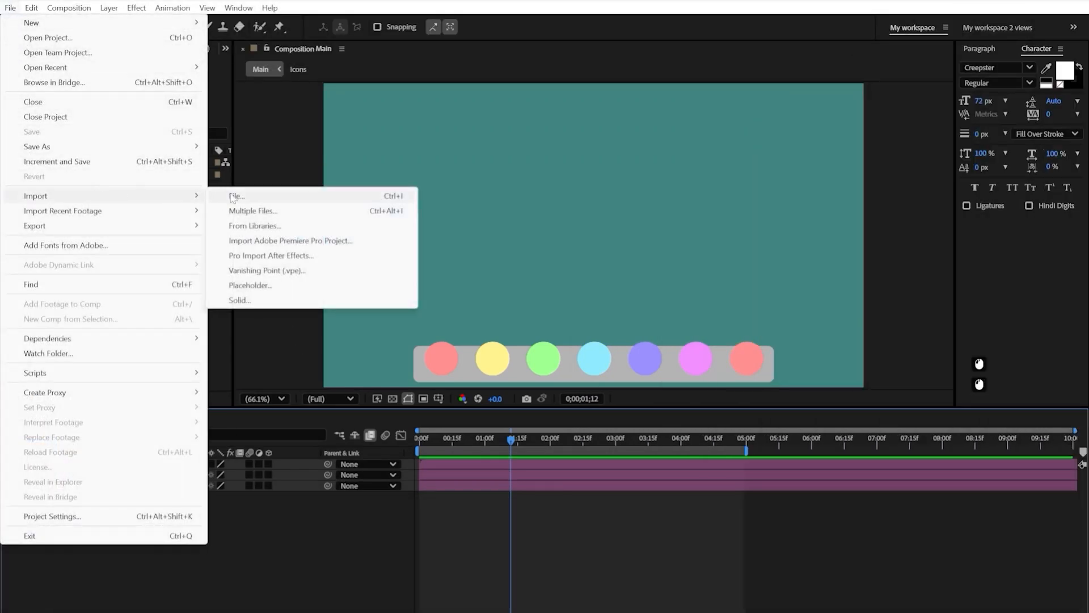
Import the macOSanimation.aep project file into the current project
{"action": "left_click", "coordinate": [238, 196]}
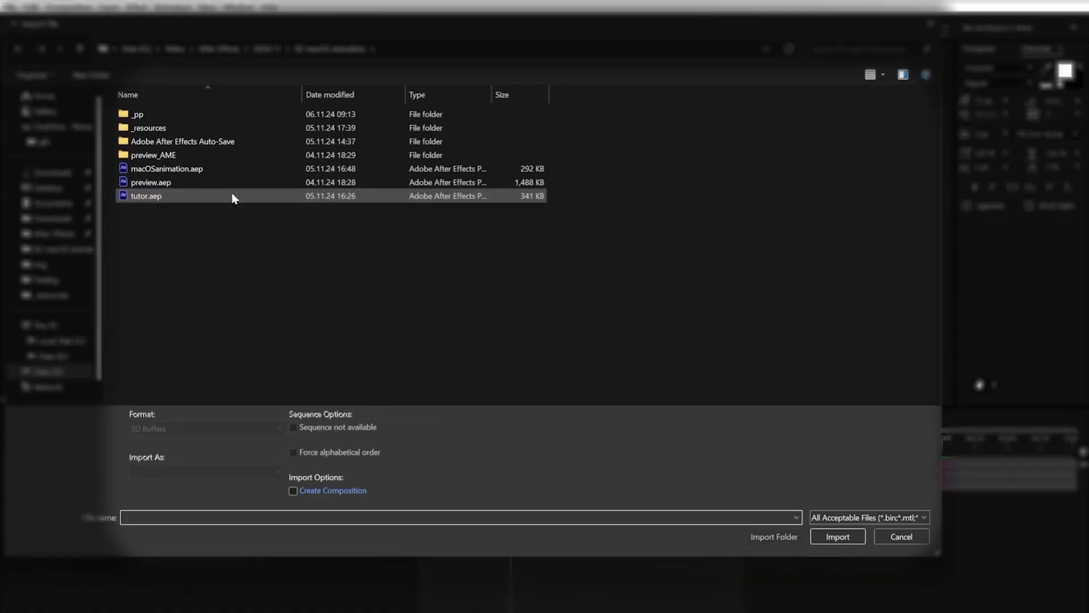
{"action": "left_click", "coordinate": [167, 168]}
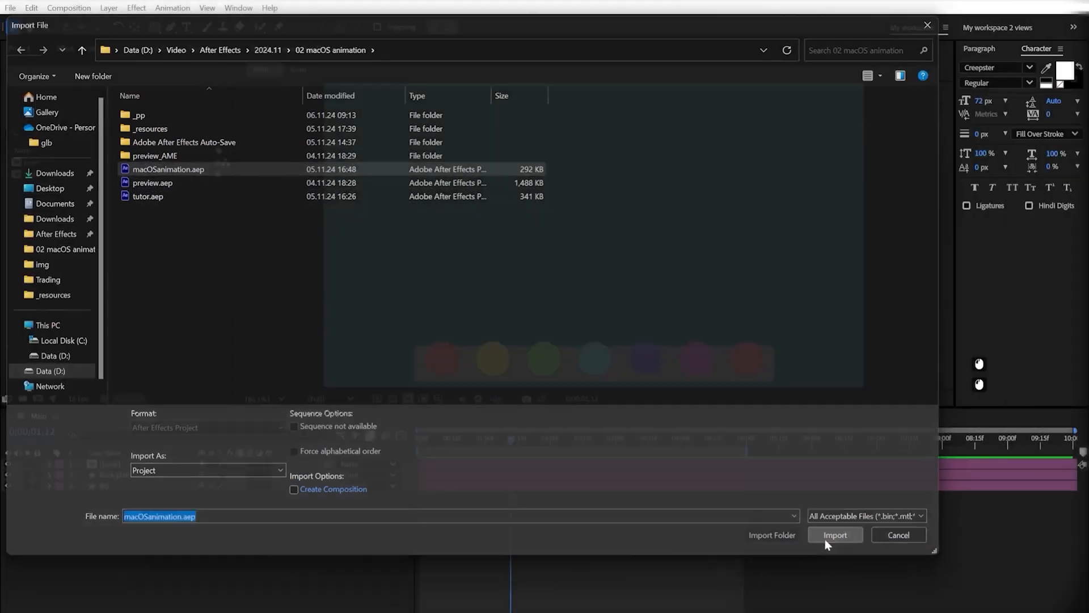
{"action": "left_click", "coordinate": [834, 535]}
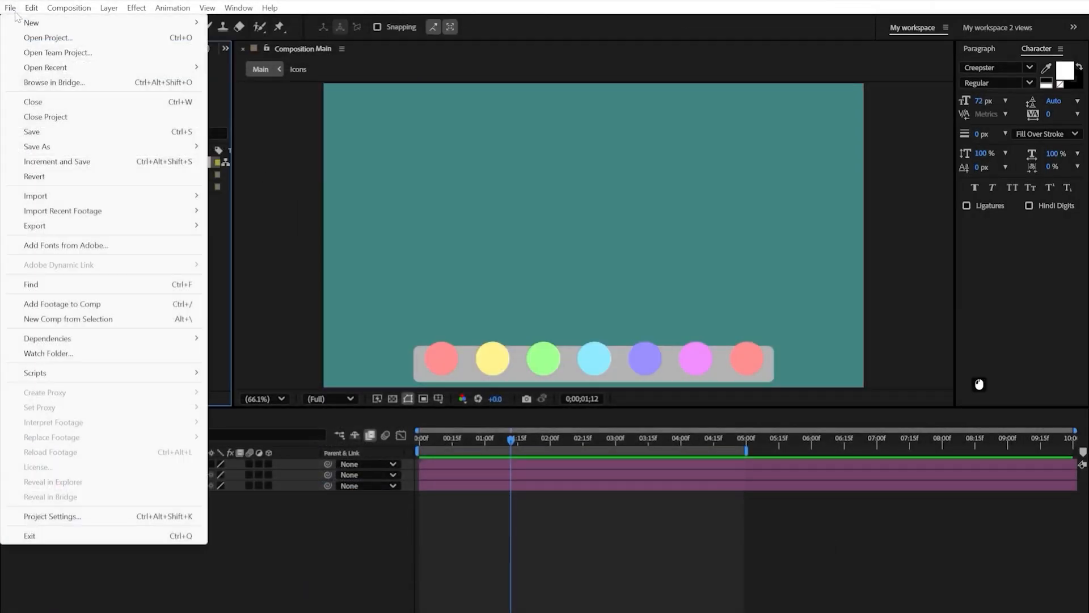
{"action": "mouse_move", "coordinate": [35, 195]}
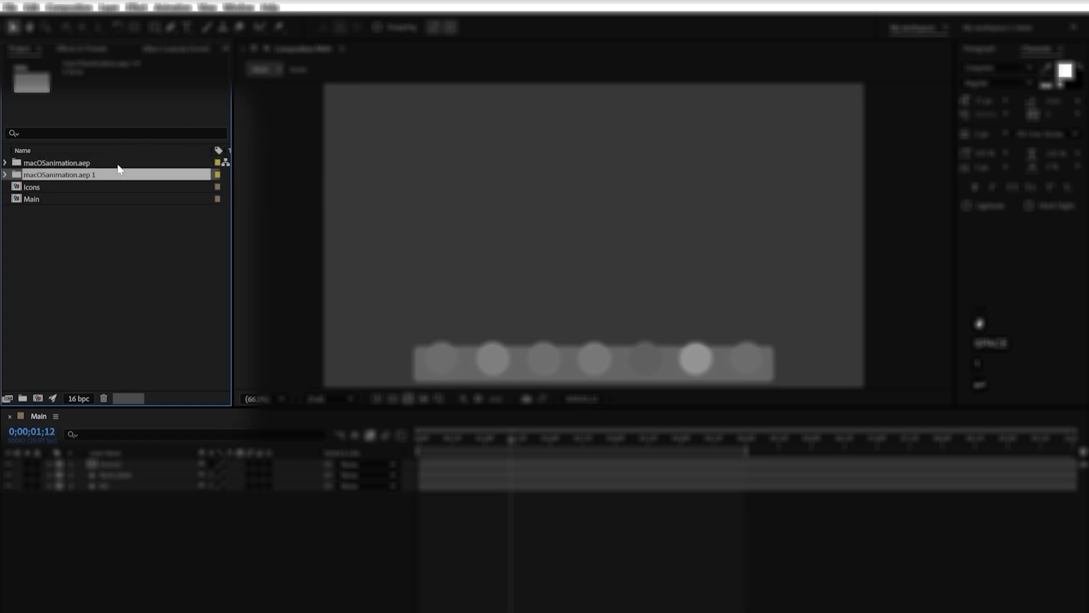
Rename the imported folder to a numbered name and expand it
{"action": "double_click", "coordinate": [57, 162]}
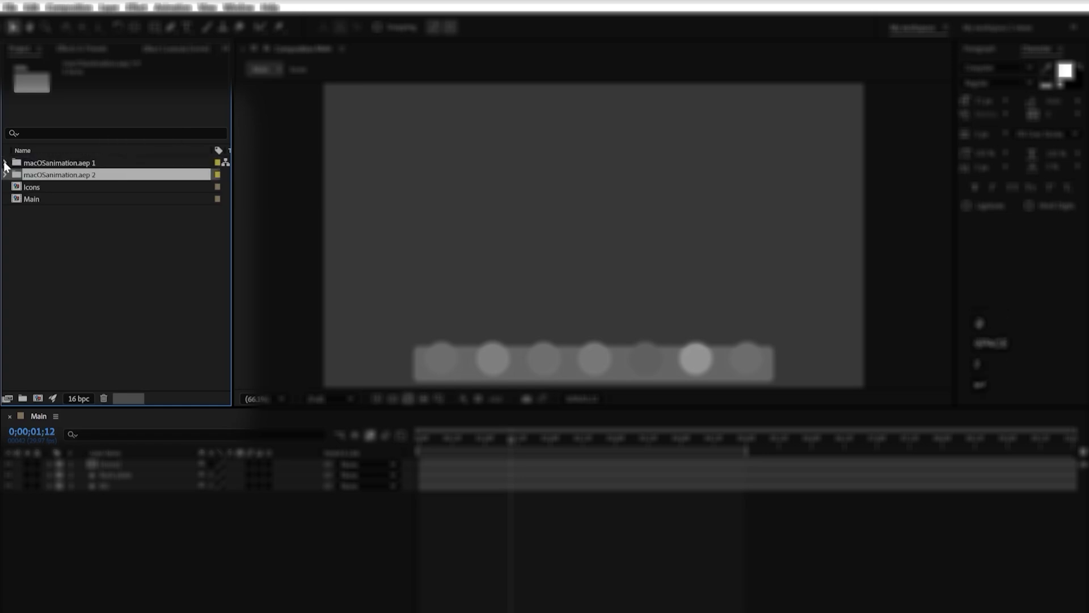
{"action": "double_click", "coordinate": [91, 199]}
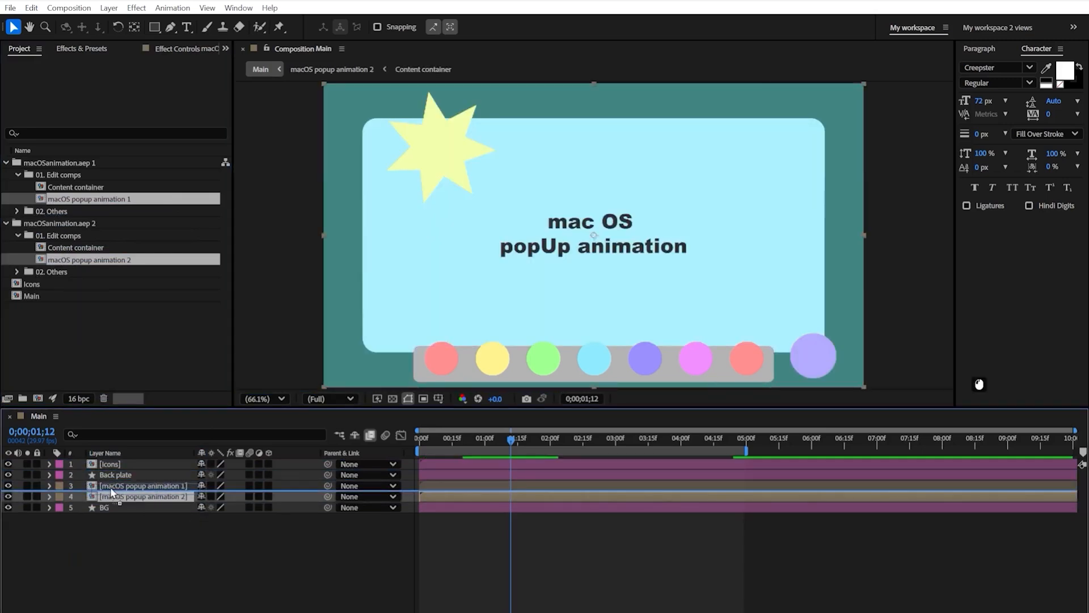
Place macOS popup animation 2 below popup animation 1 in the Main timeline
{"action": "left_click_drag", "start_coordinate": [144, 484], "coordinate": [144, 496]}
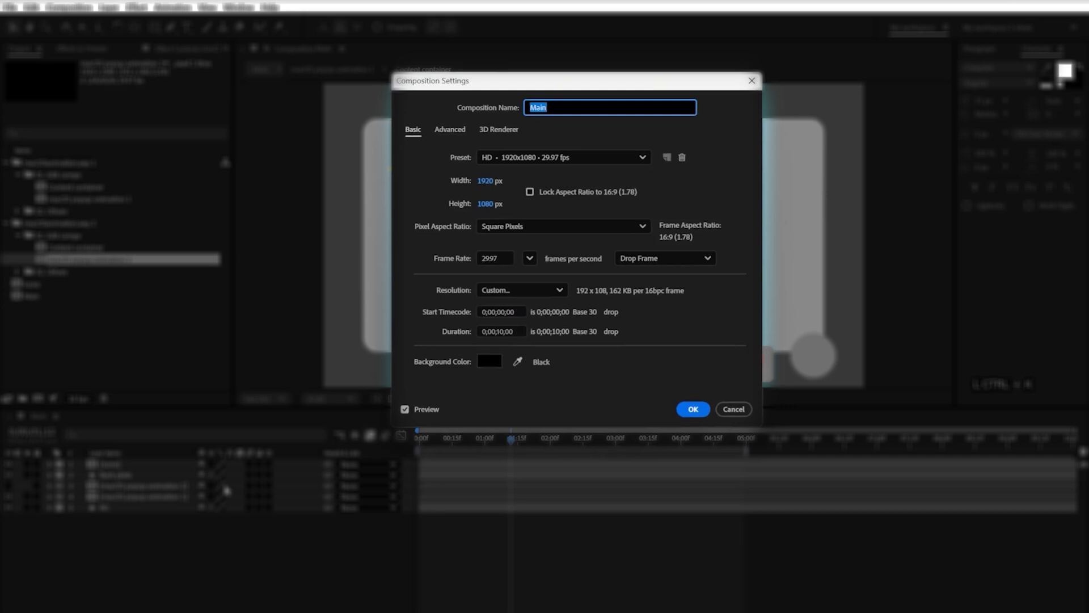
Dismiss Main's settings and review macOS popup animation 1's composition settings unchanged
{"action": "left_click", "coordinate": [691, 408]}
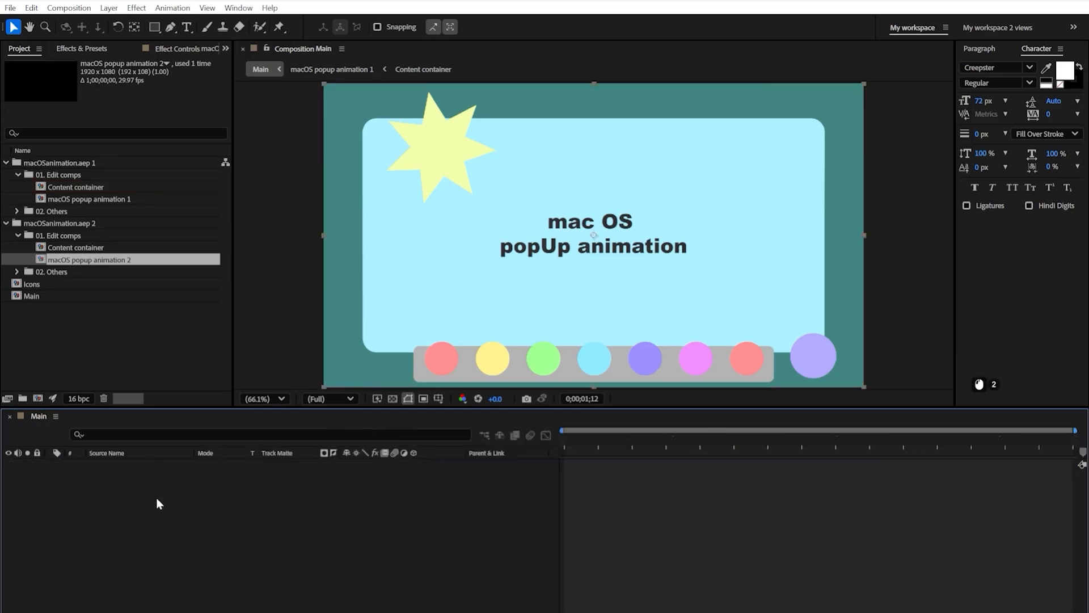
{"action": "double_click", "coordinate": [89, 198]}
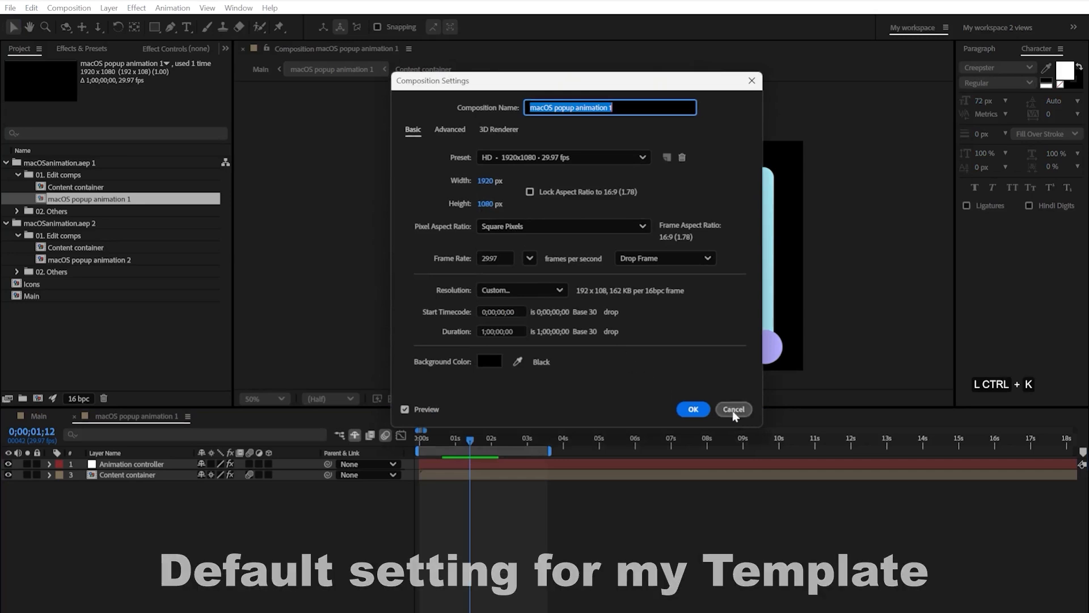
{"action": "left_click", "coordinate": [734, 409]}
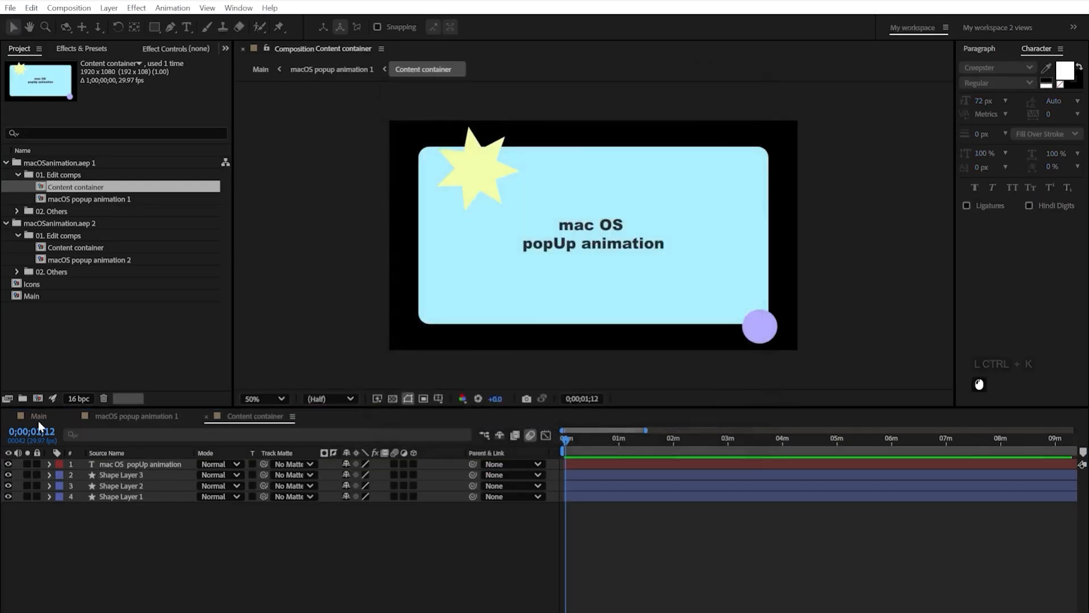
Review macOS popup animation 2's Content container settings and leave them unchanged
{"action": "double_click", "coordinate": [89, 259]}
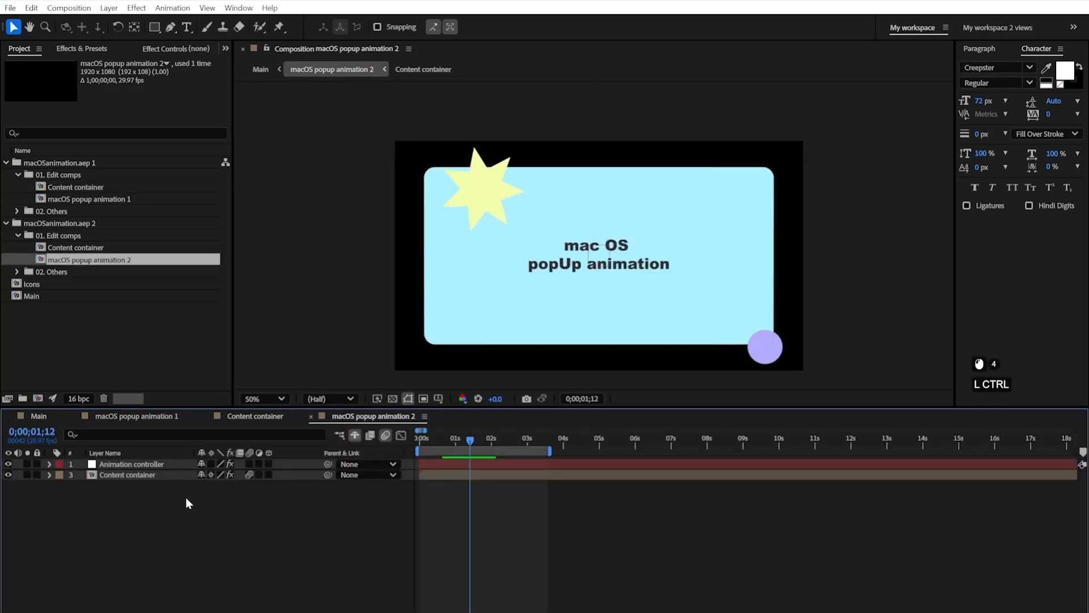
{"action": "left_click", "coordinate": [127, 474]}
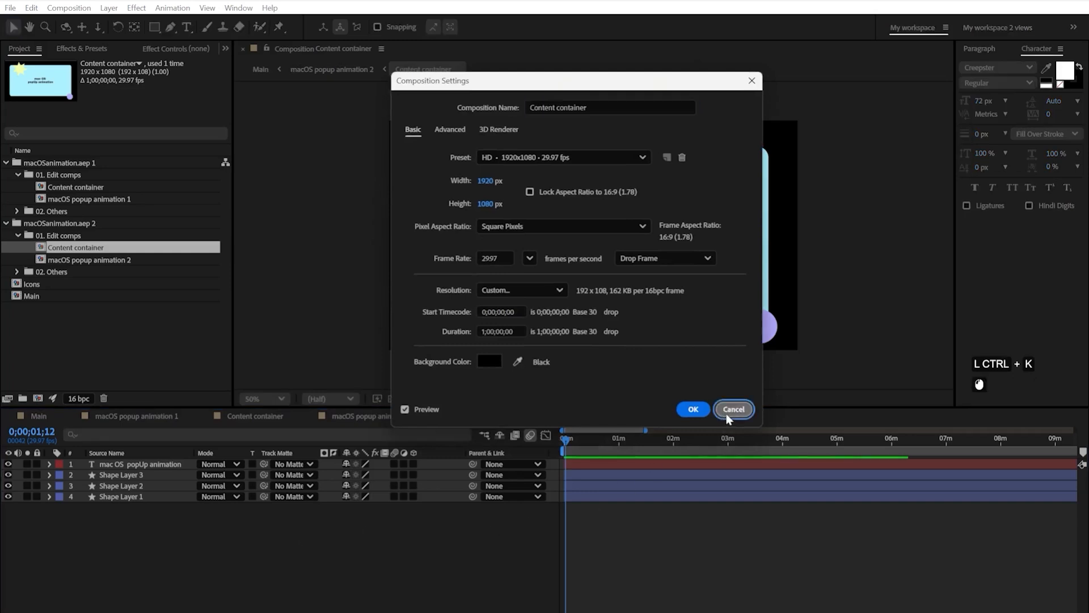
{"action": "left_click", "coordinate": [732, 409]}
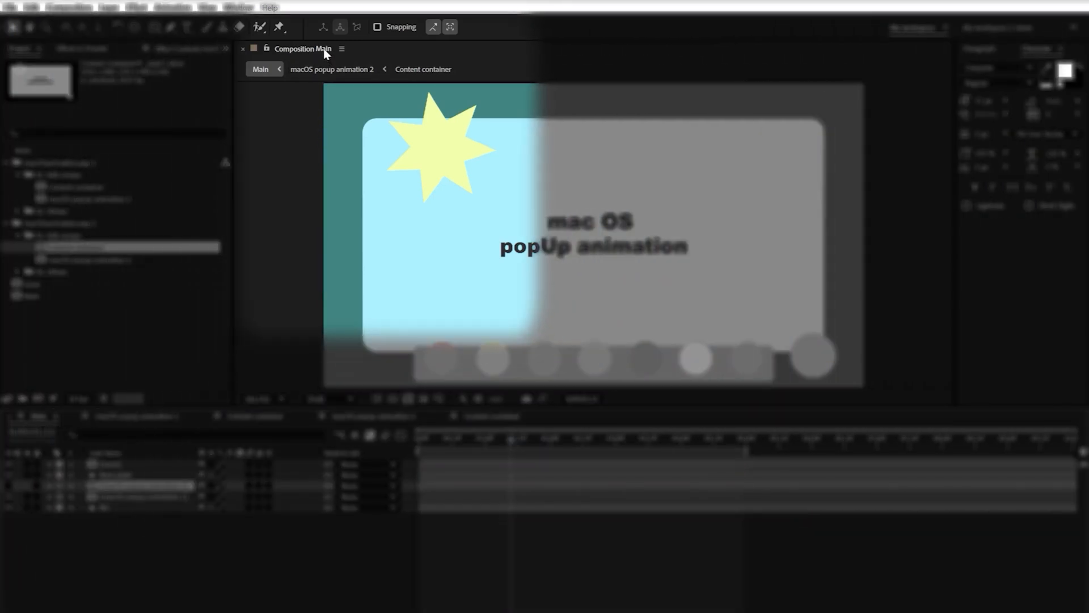
Add a second comp viewer for macOS popup animation 1 and scrub its opening frames
{"action": "left_click", "coordinate": [342, 49]}
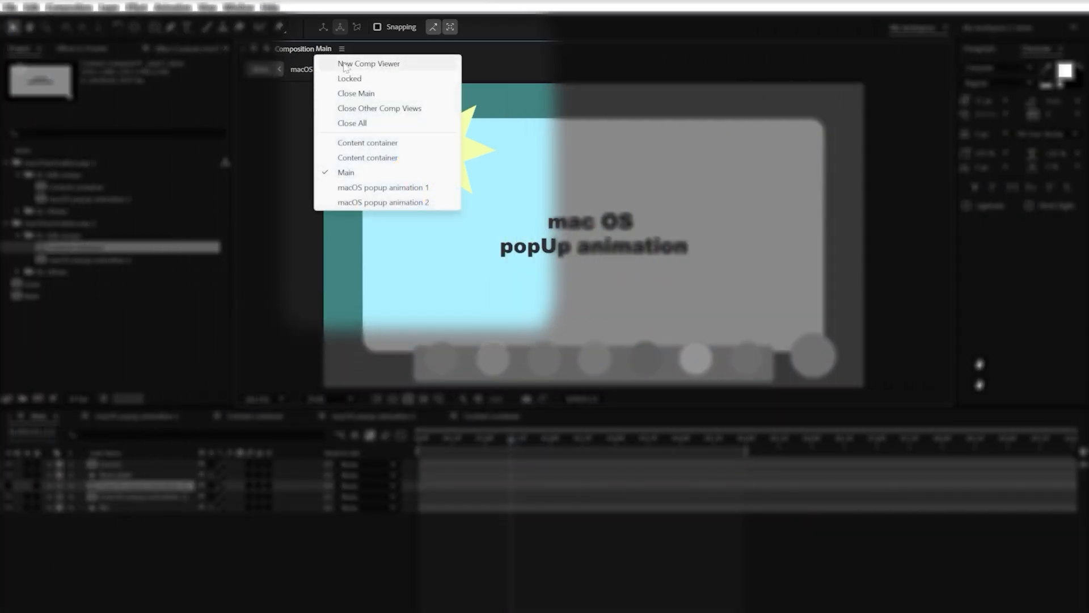
{"action": "left_click", "coordinate": [384, 202]}
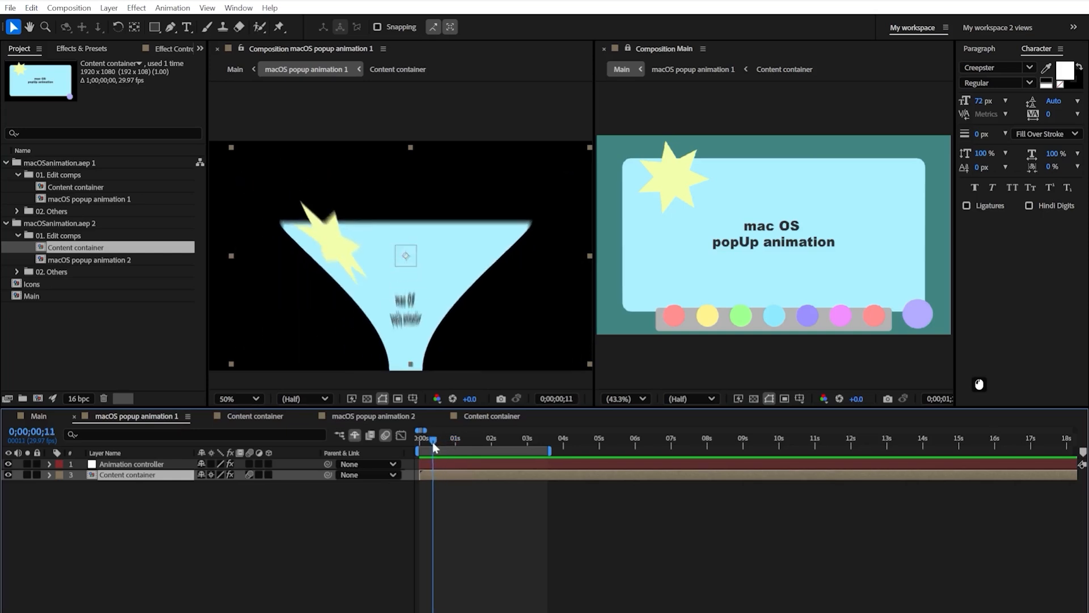
{"action": "left_click_drag", "start_coordinate": [431, 438], "coordinate": [430, 438]}
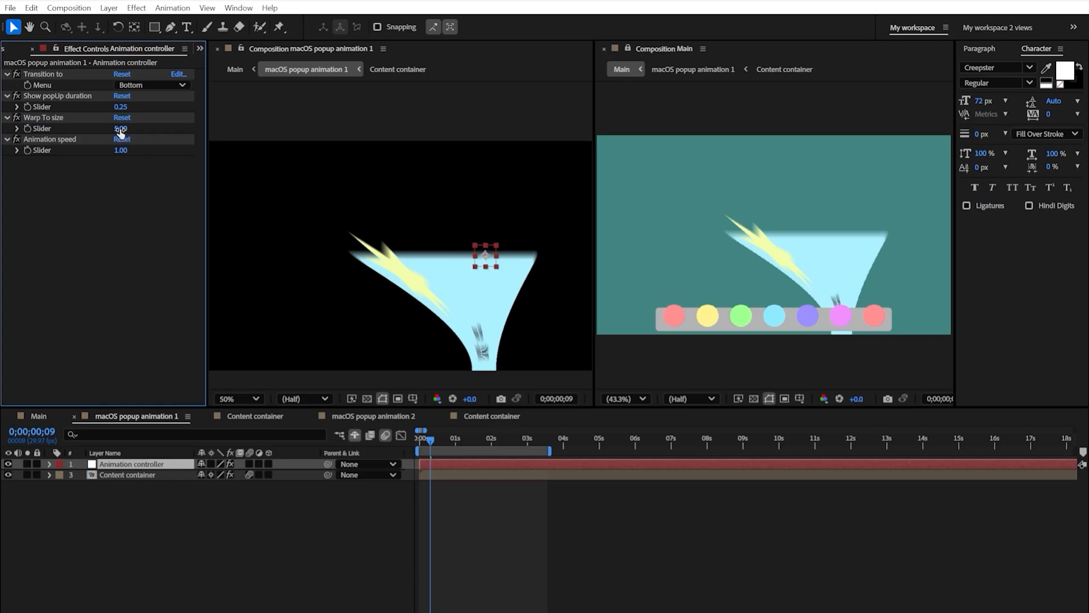
Set Warp To size to 2.50 and the Show popUp duration to 5
{"action": "type", "text": "2"}
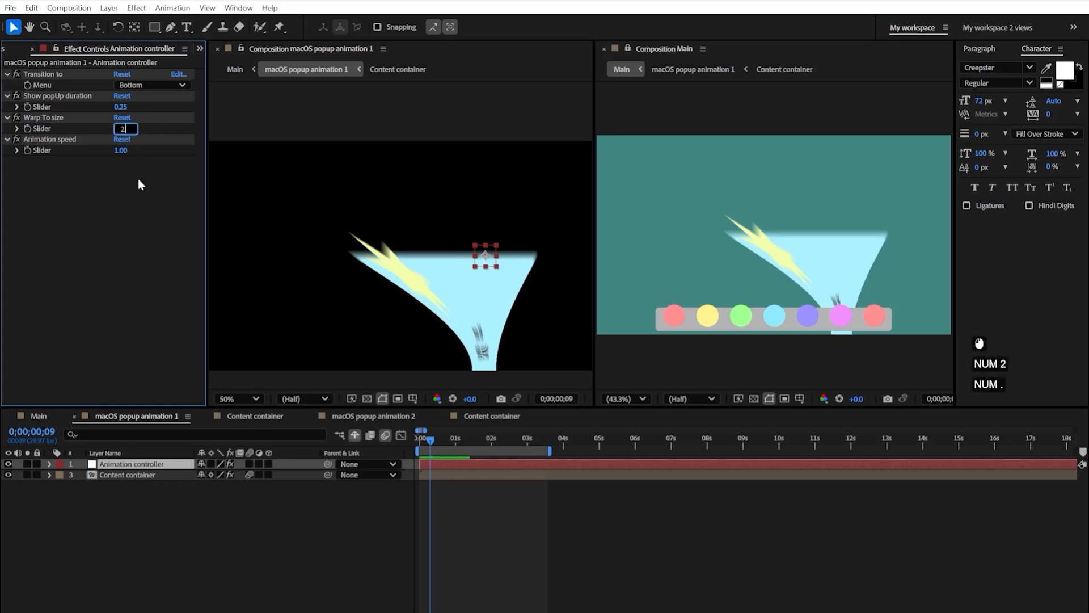
{"action": "type", "text": "2.50"}
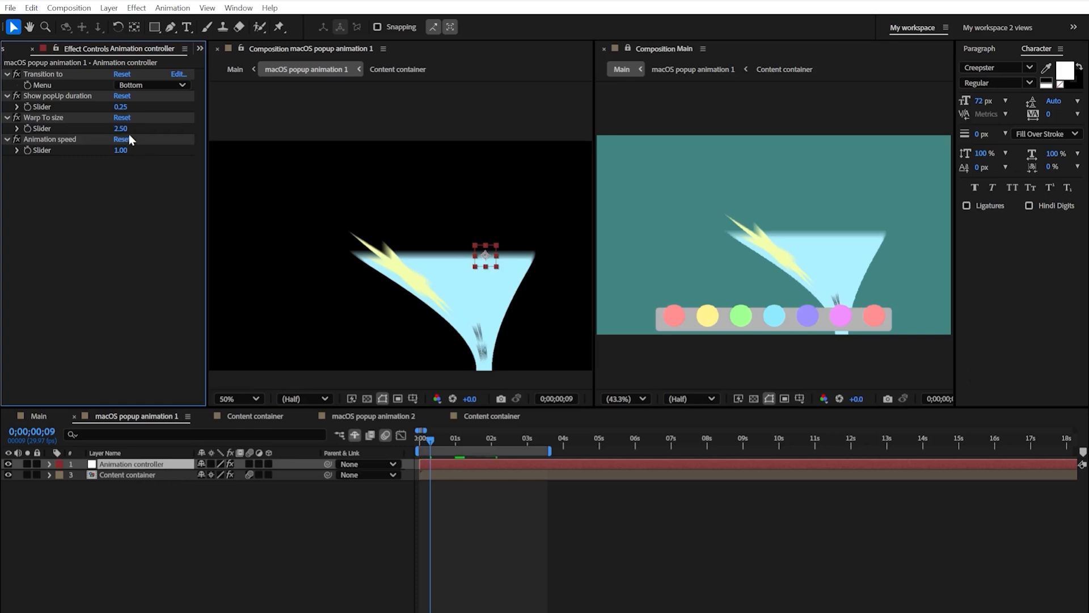
{"action": "double_click", "coordinate": [121, 107]}
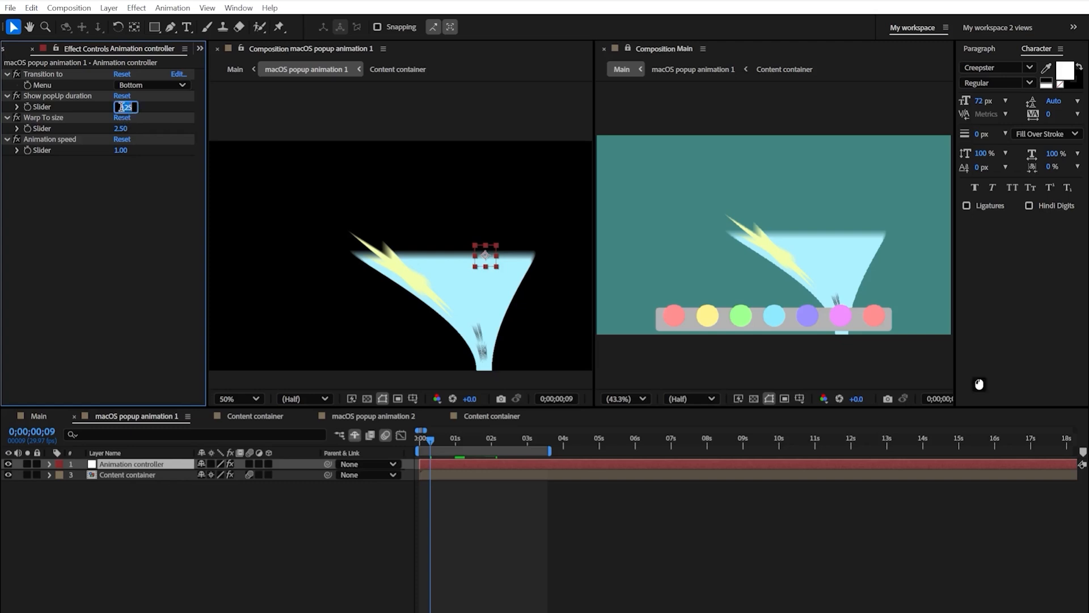
{"action": "type", "text": "5"}
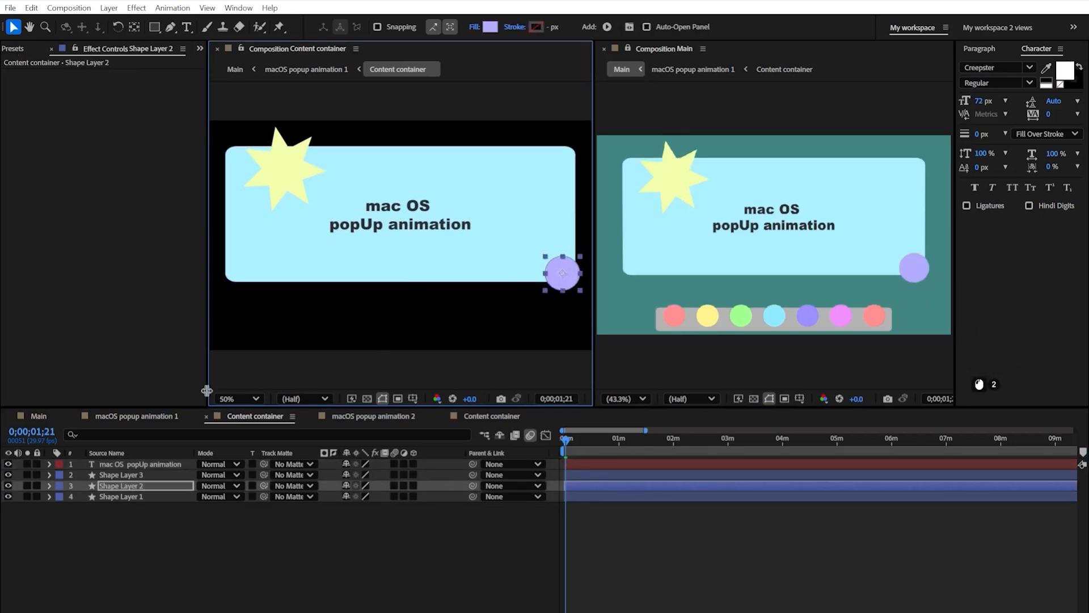
Select Shape Layer 2 in the Content container composition
{"action": "left_click", "coordinate": [38, 415]}
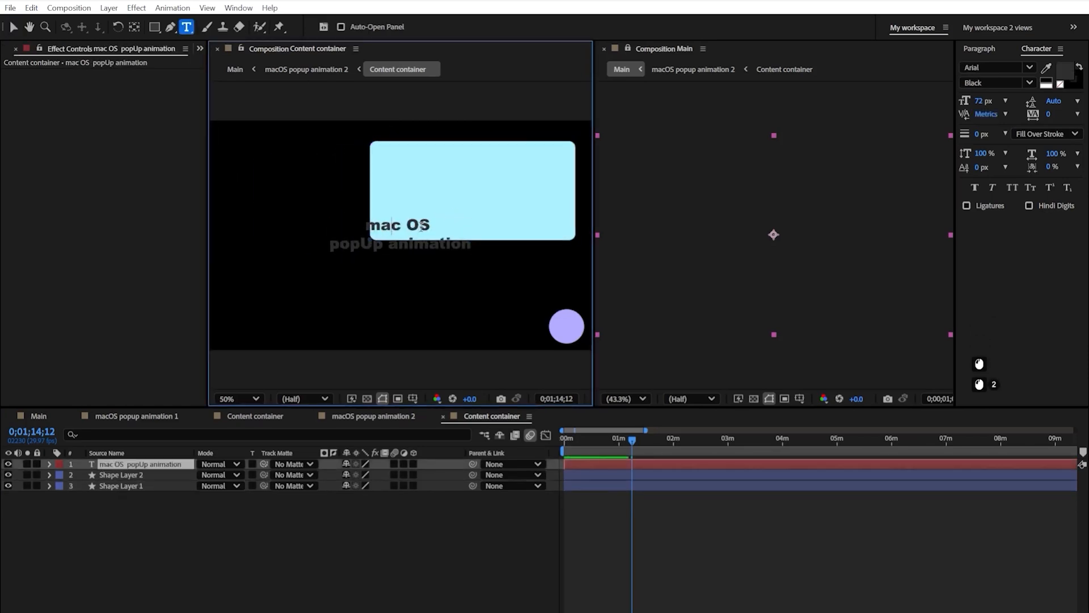
Retype the second popup's title as '2nd window' and preview Main
{"action": "type", "text": "2nd window"}
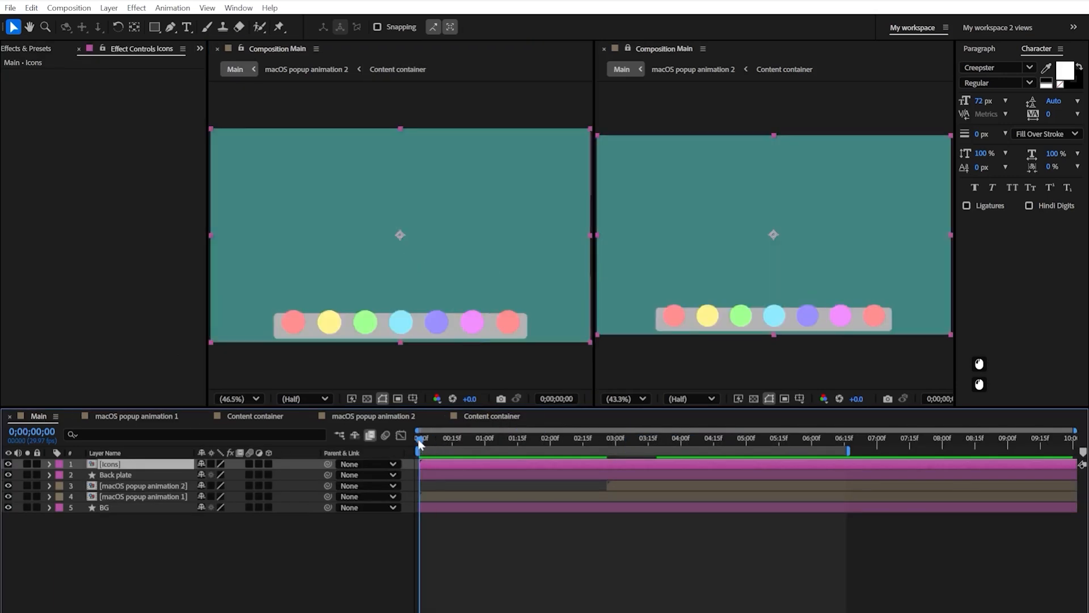
{"action": "key", "text": "space"}
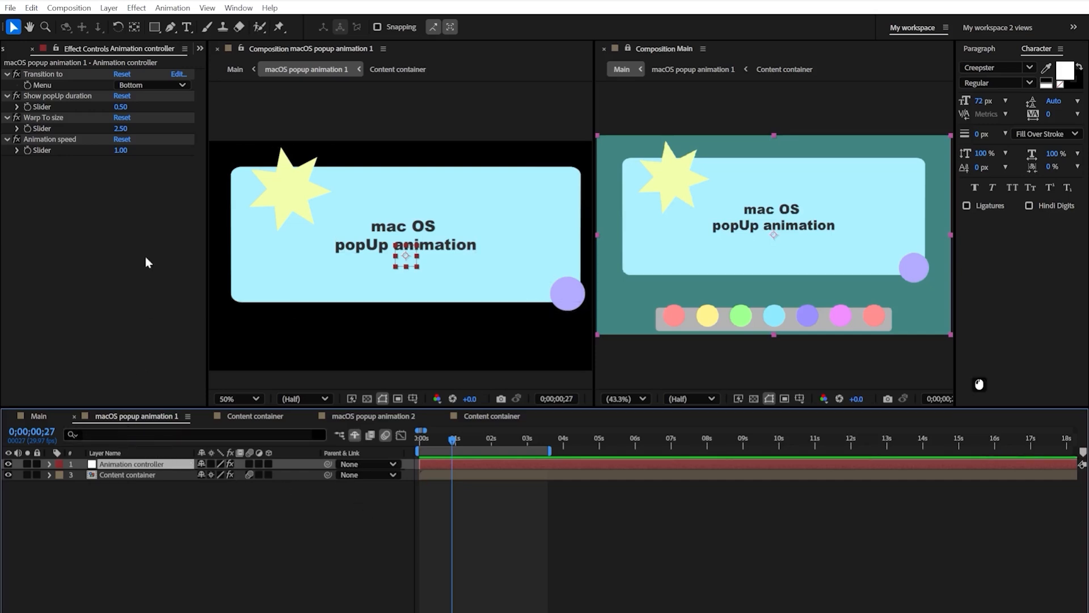
Set the first popup's Transition side to Left and reveal the controller's Position property
{"action": "left_click", "coordinate": [151, 85]}
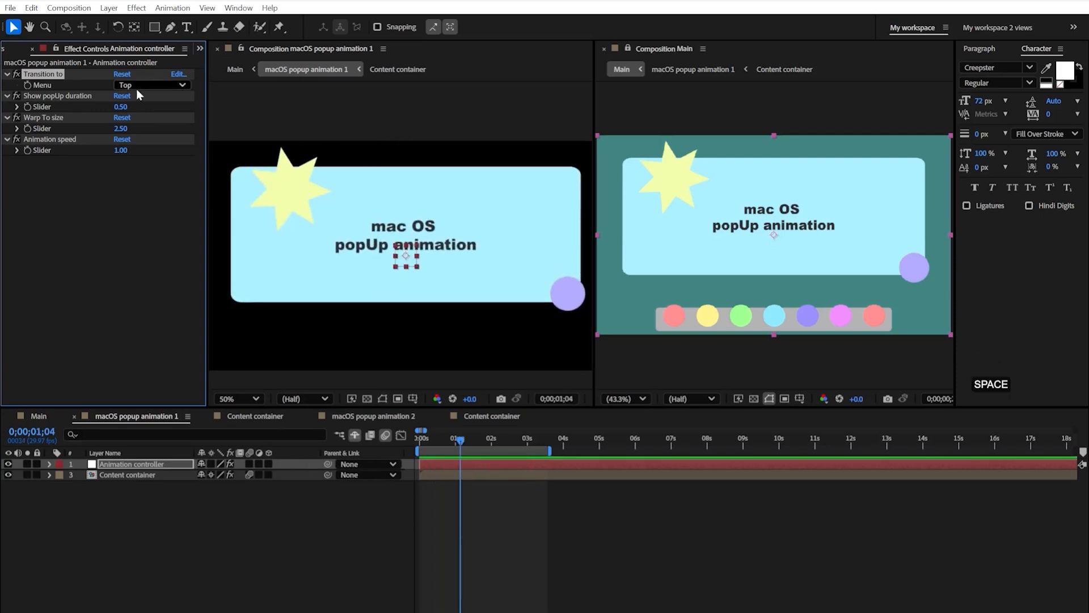
{"action": "left_click", "coordinate": [150, 85]}
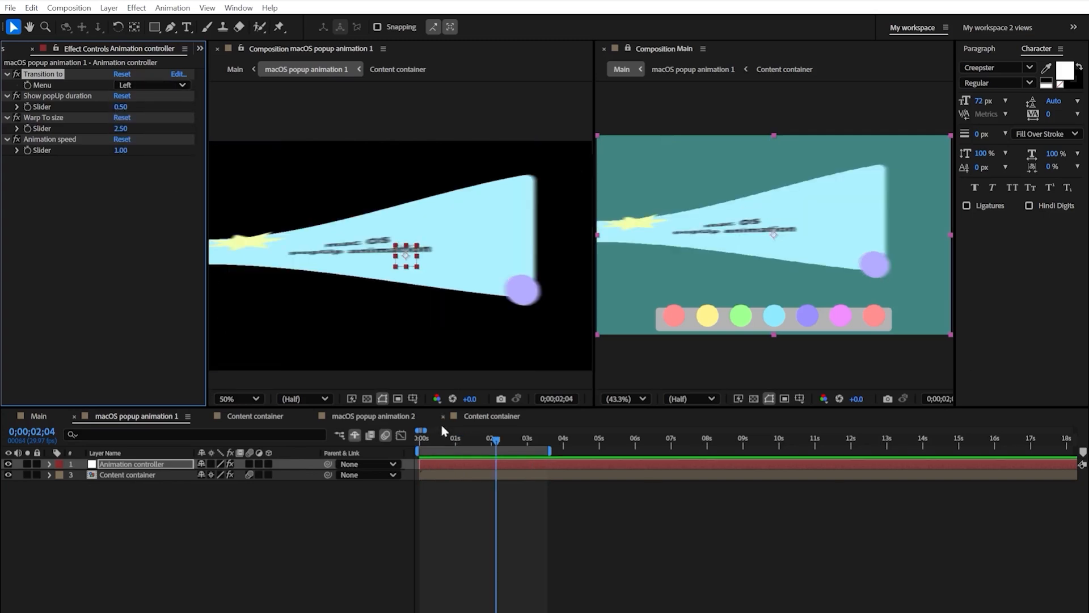
{"action": "key", "text": "Home"}
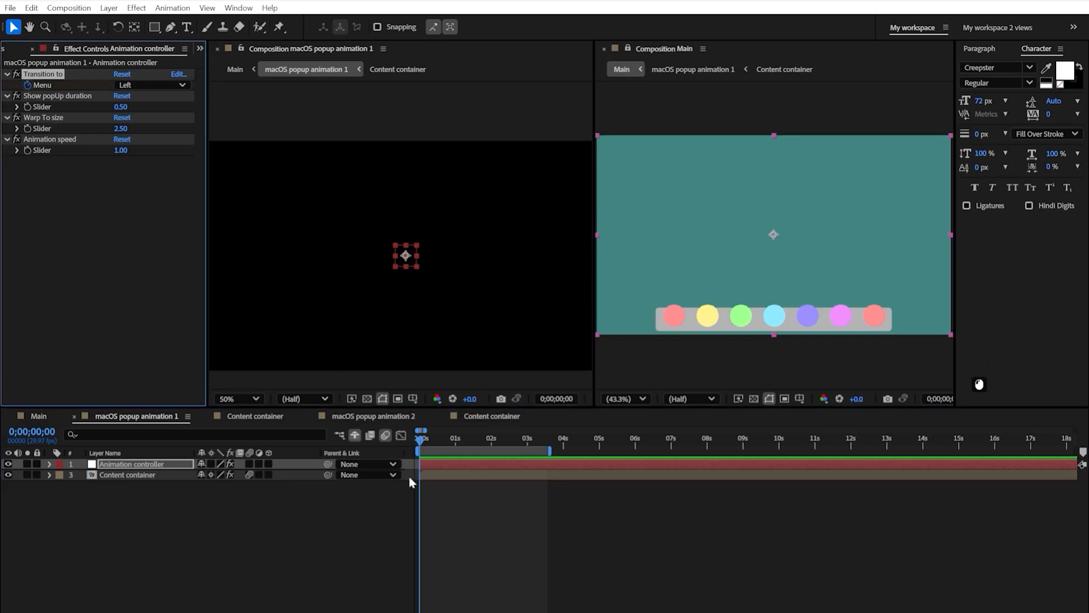
{"action": "left_click", "coordinate": [49, 463]}
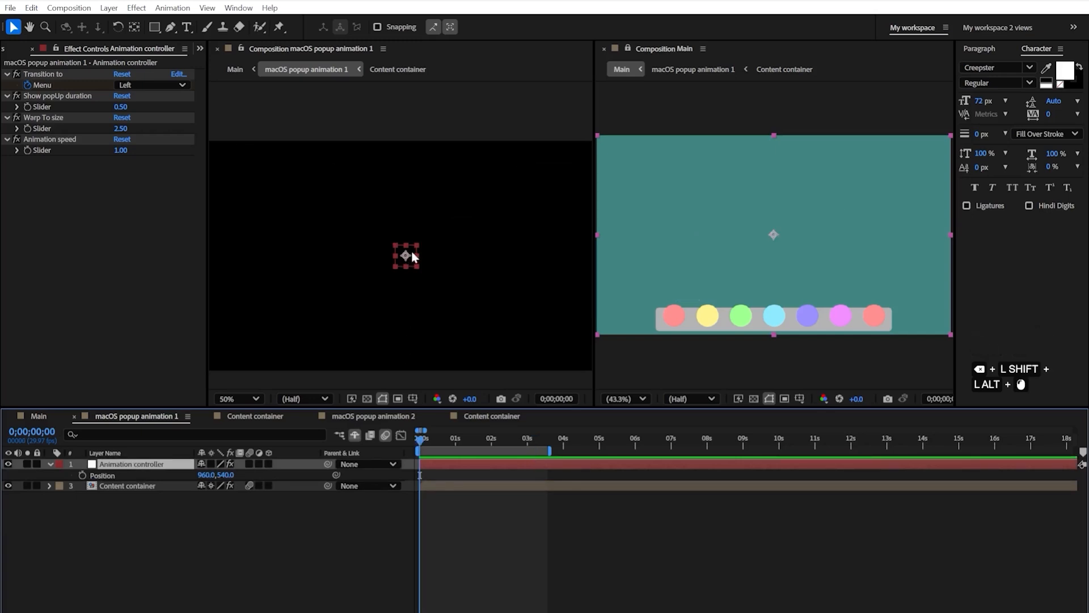
Drag the controller down to 960,844, keyframe its Position, and add a later 960,314 keyframe
{"action": "left_click_drag", "start_coordinate": [406, 255], "coordinate": [406, 302]}
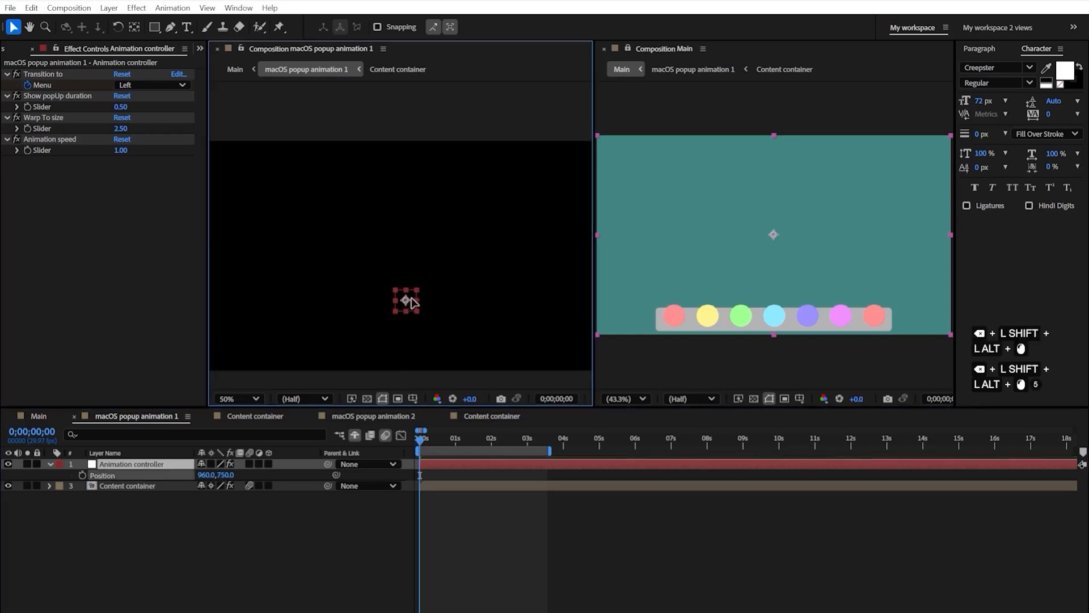
{"action": "left_click_drag", "start_coordinate": [406, 299], "coordinate": [406, 320]}
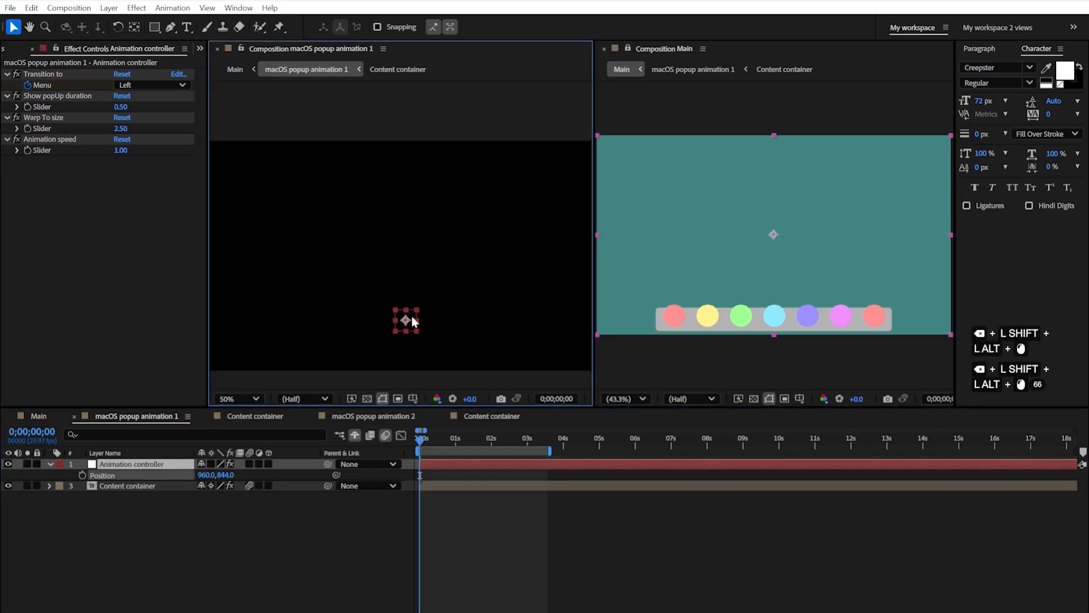
{"action": "double_click", "coordinate": [128, 463]}
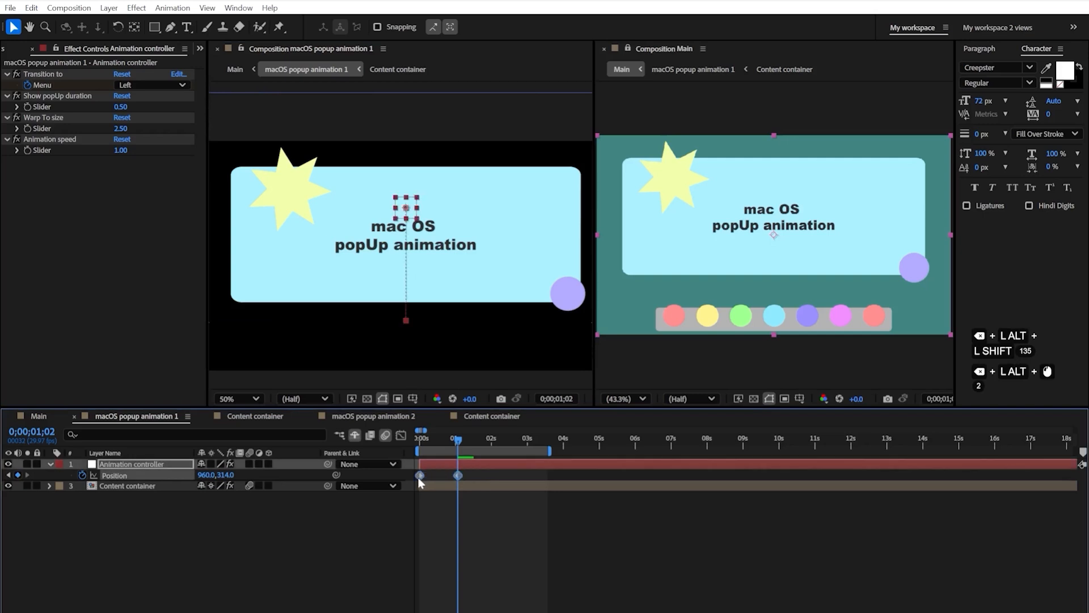
{"action": "right_click", "coordinate": [420, 474]}
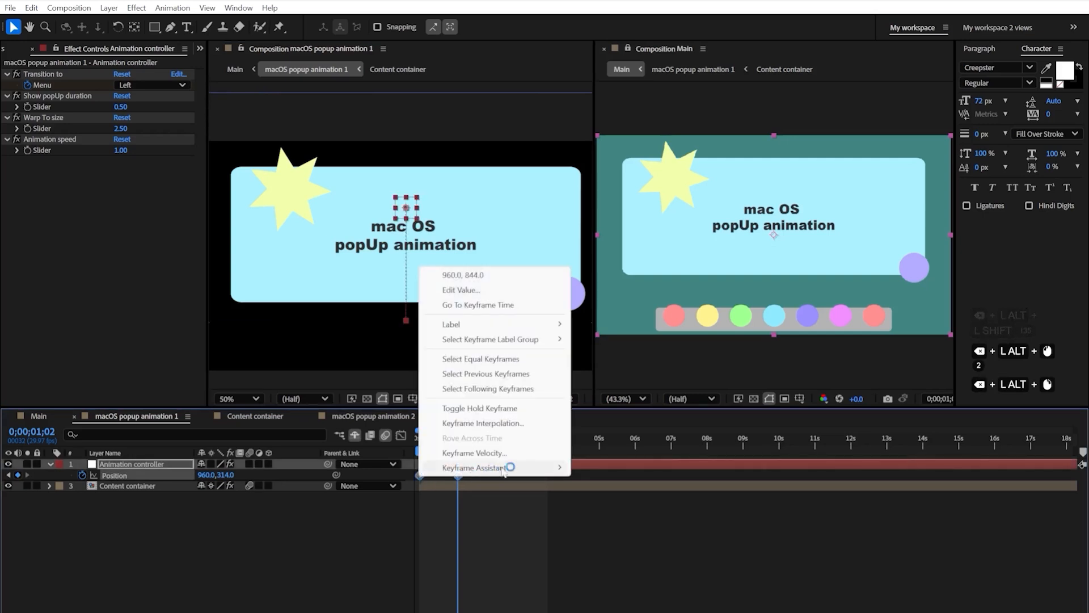
{"action": "mouse_move", "coordinate": [479, 407]}
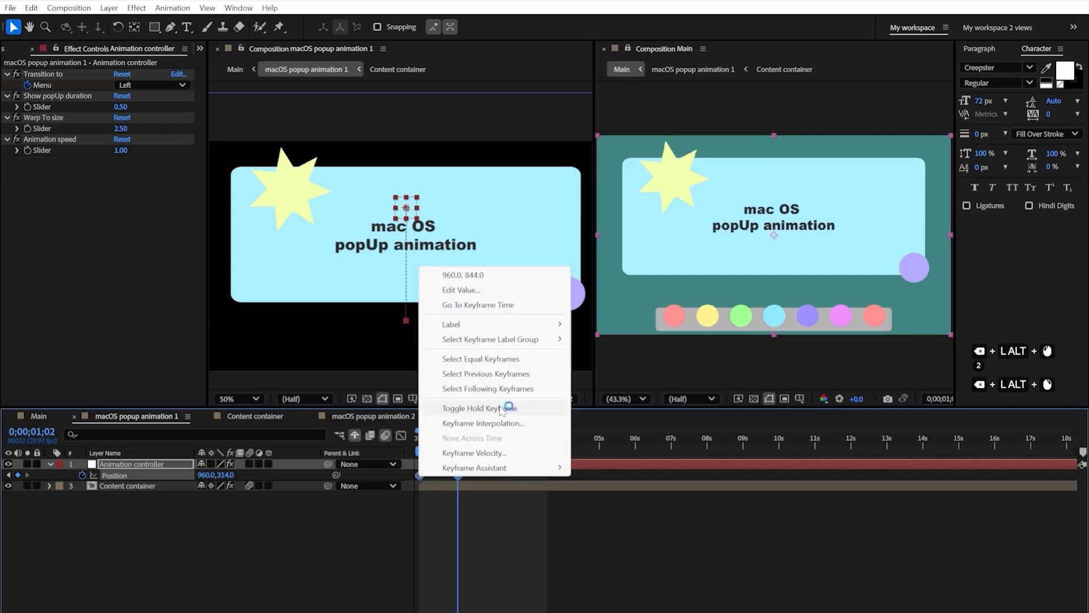